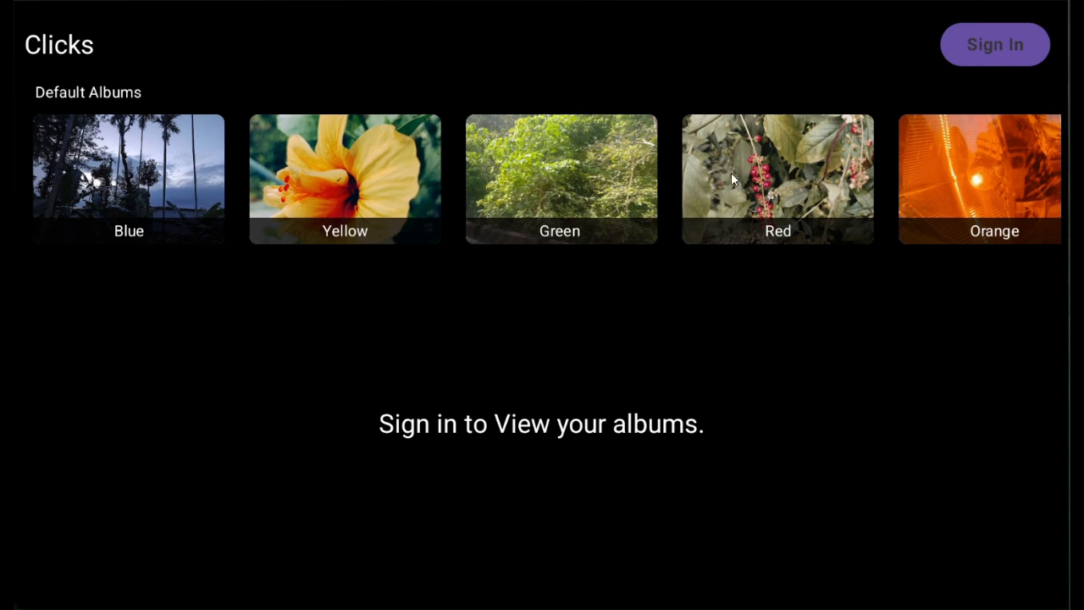
pyautogui.moveTo(994, 55)
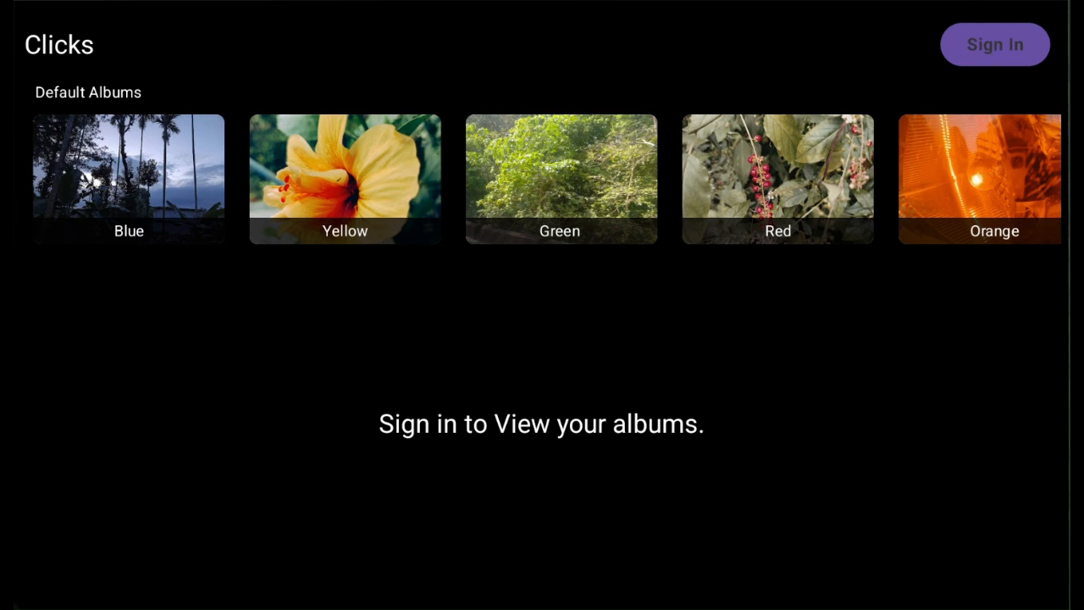
# Step: Start Clicks sign-in and choose '+ Add account' in the Google TV account chooser
pyautogui.click(994, 44)
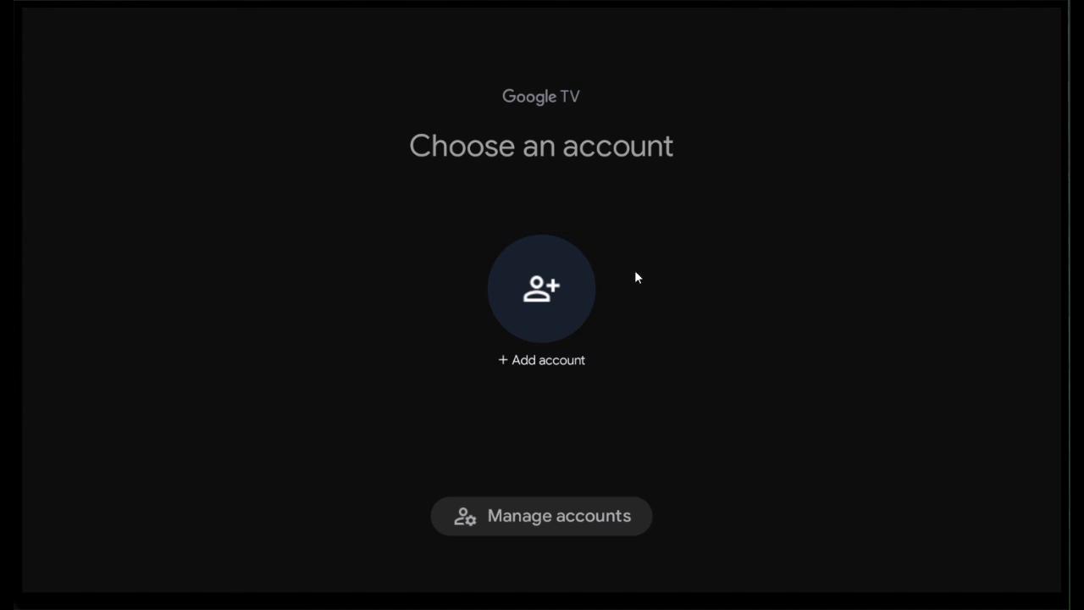
pyautogui.click(541, 288)
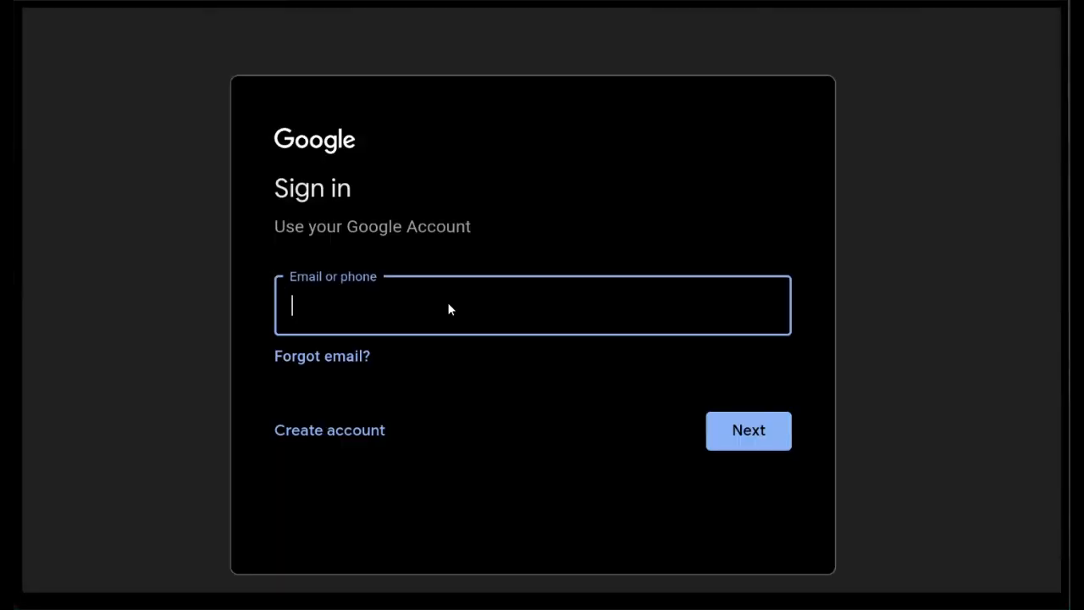
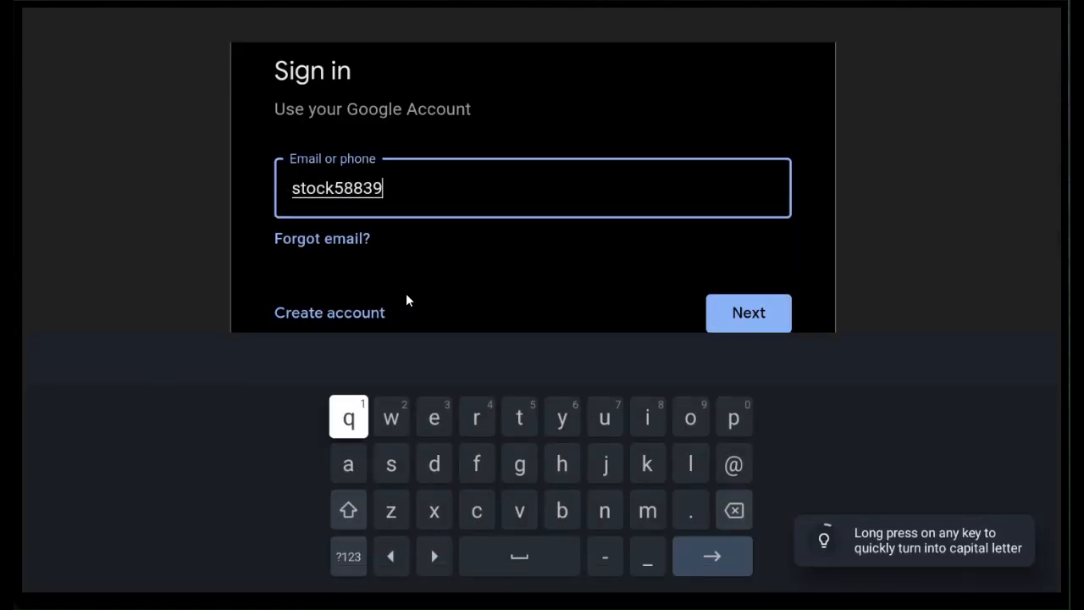
# Step: Enter the account email in Google Sign-in and continue to the password page
pyautogui.click(732, 463)
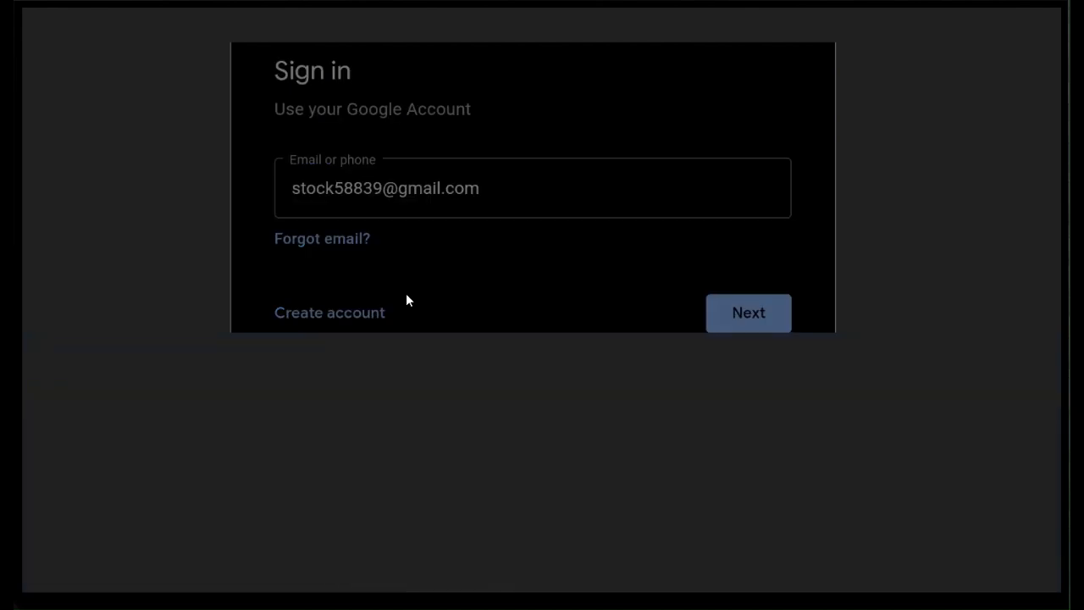
pyautogui.click(748, 312)
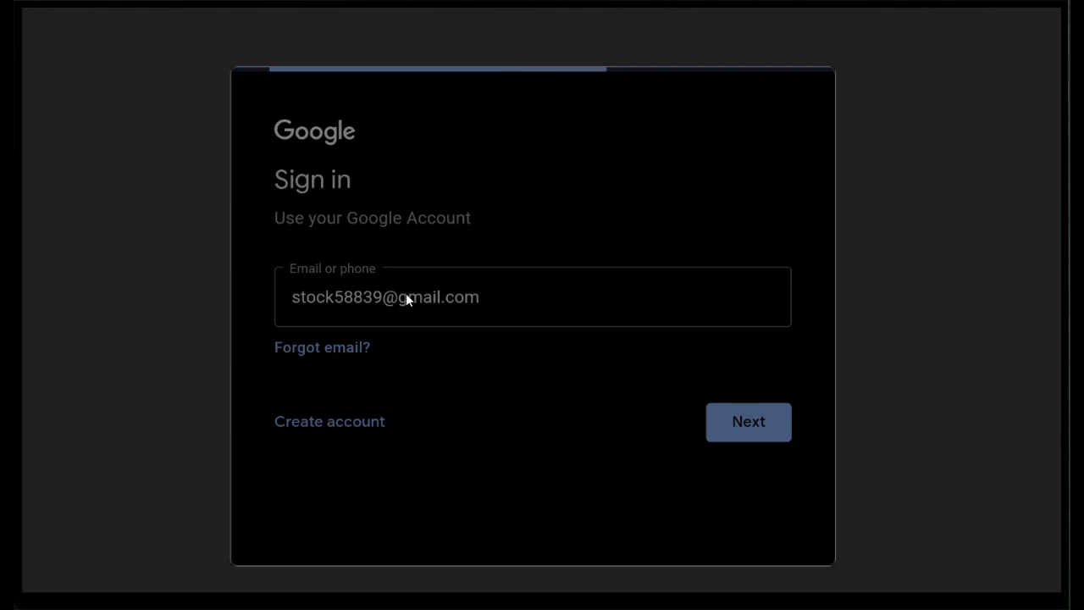
pyautogui.click(747, 422)
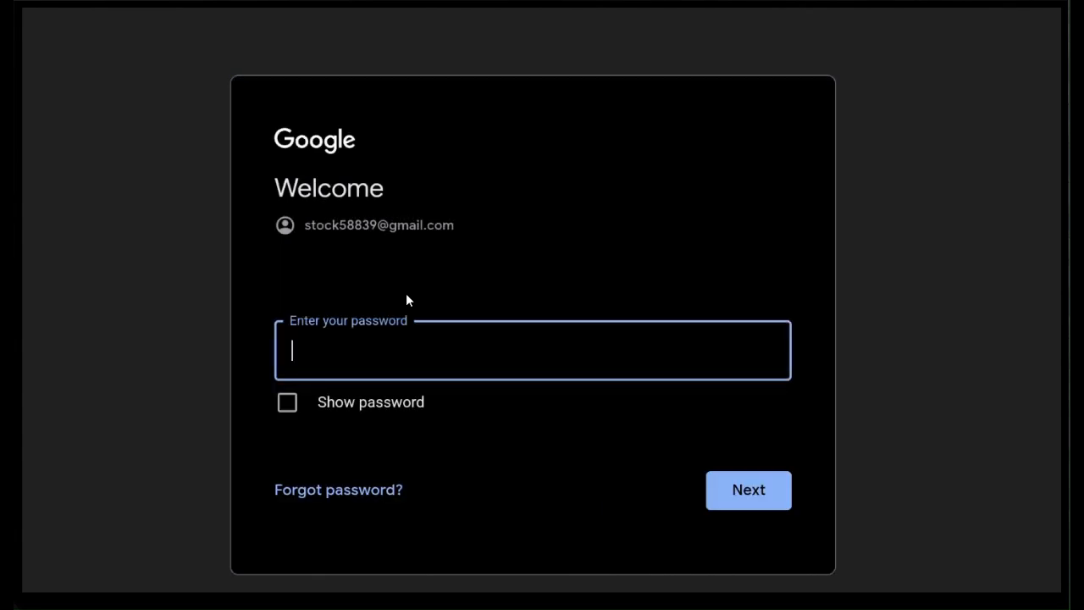
# Step: Enter the account password and submit it, reaching the Google Photos permission request
pyautogui.write('p')
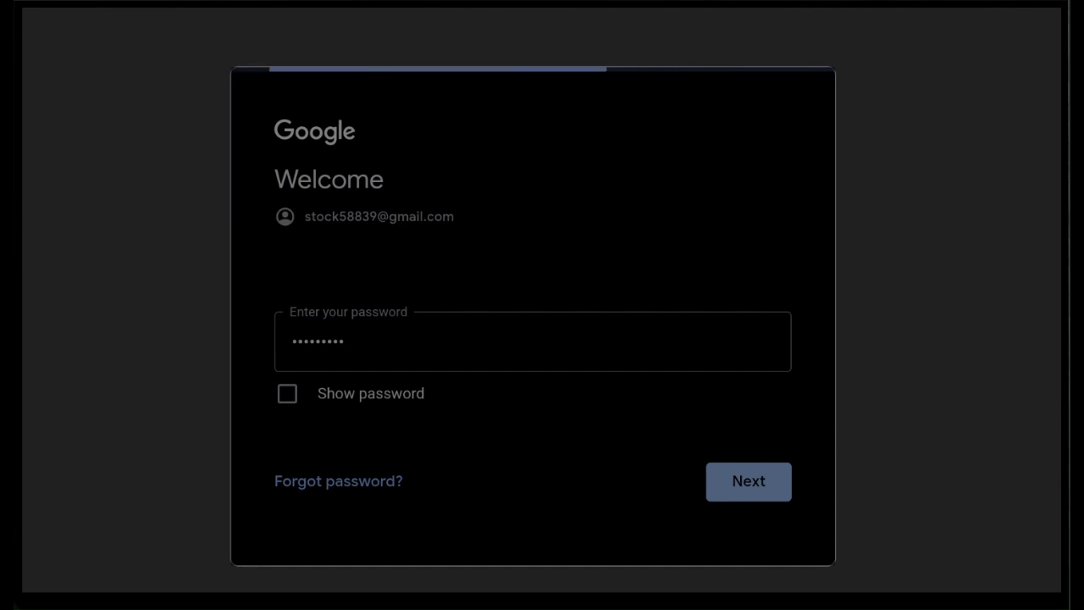
pyautogui.click(747, 481)
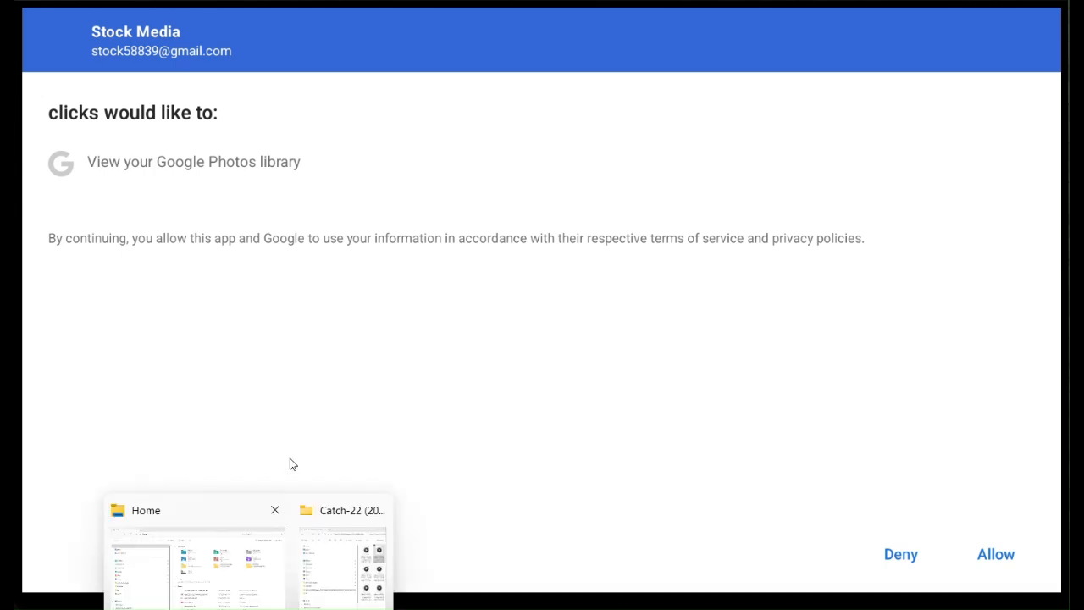
pyautogui.moveTo(982, 481)
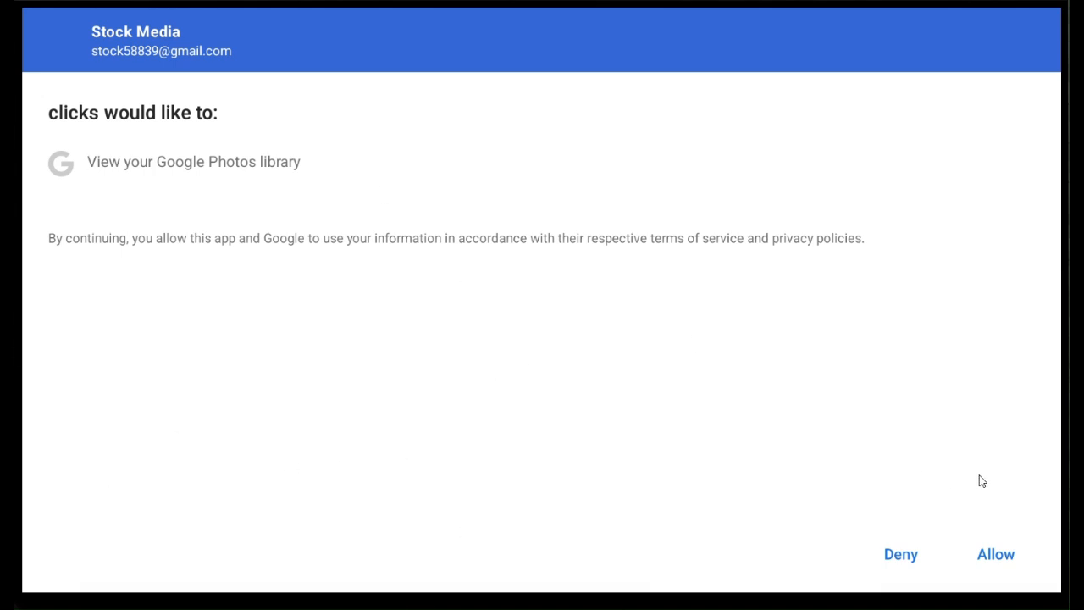
pyautogui.moveTo(1012, 558)
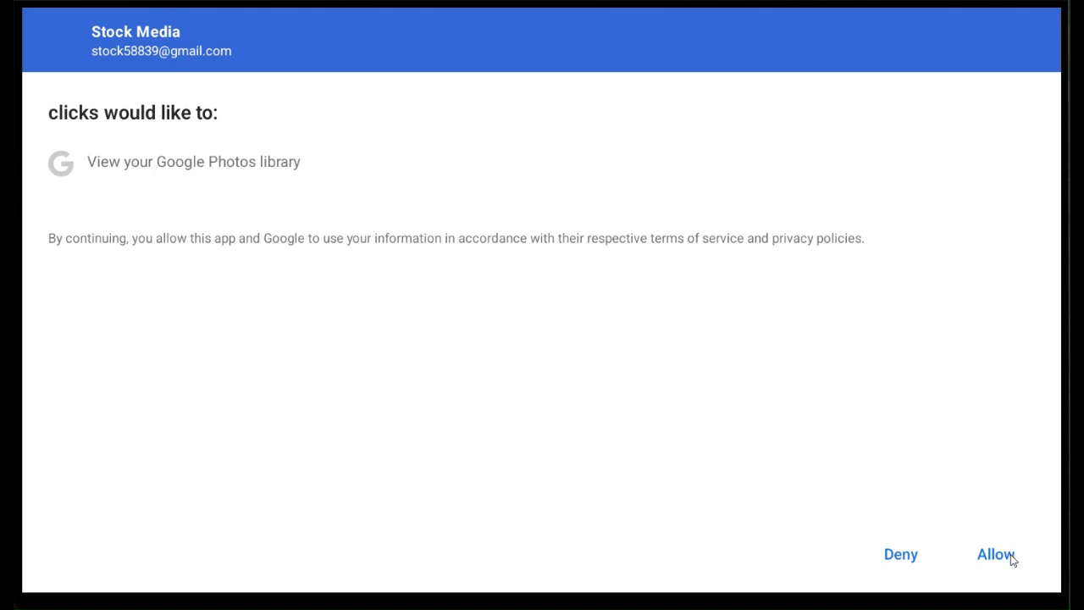
pyautogui.moveTo(1006, 557)
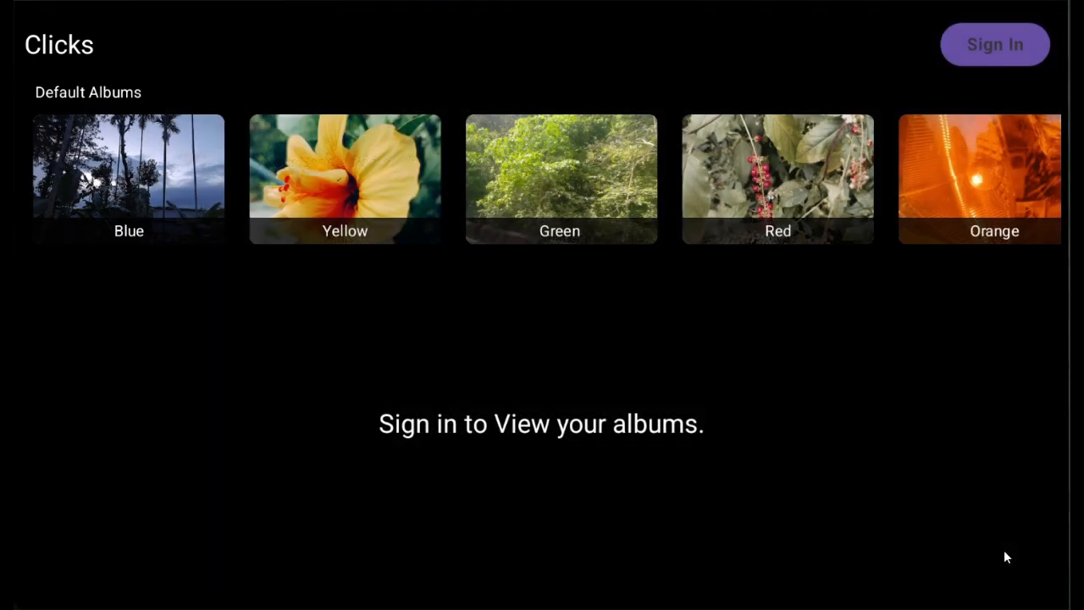
# Step: Sign out of the Google account from the profile avatar, leaving only default albums
pyautogui.click(995, 44)
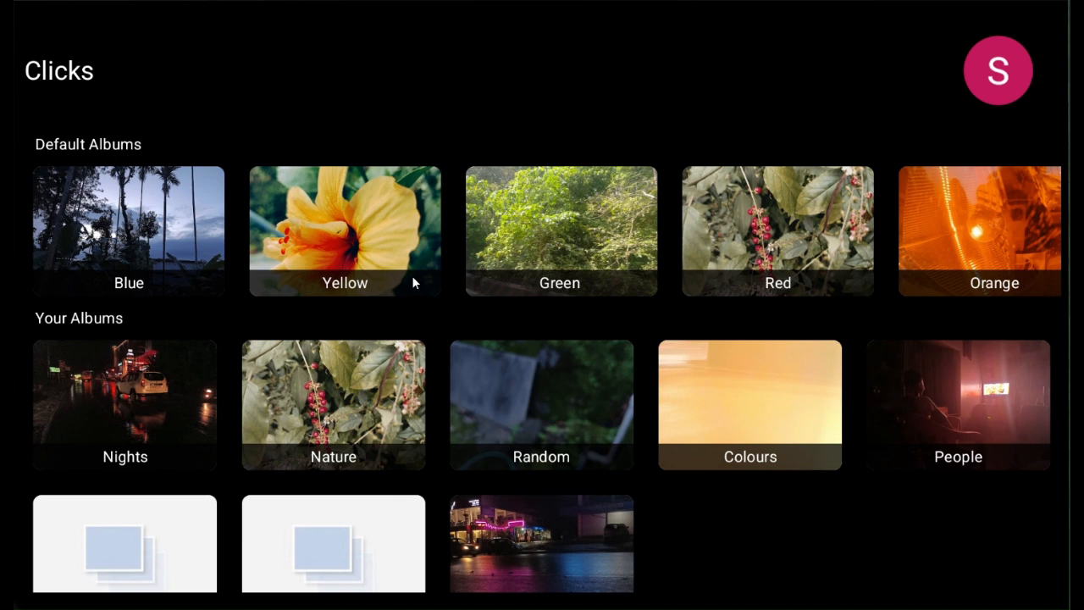
pyautogui.moveTo(163, 391)
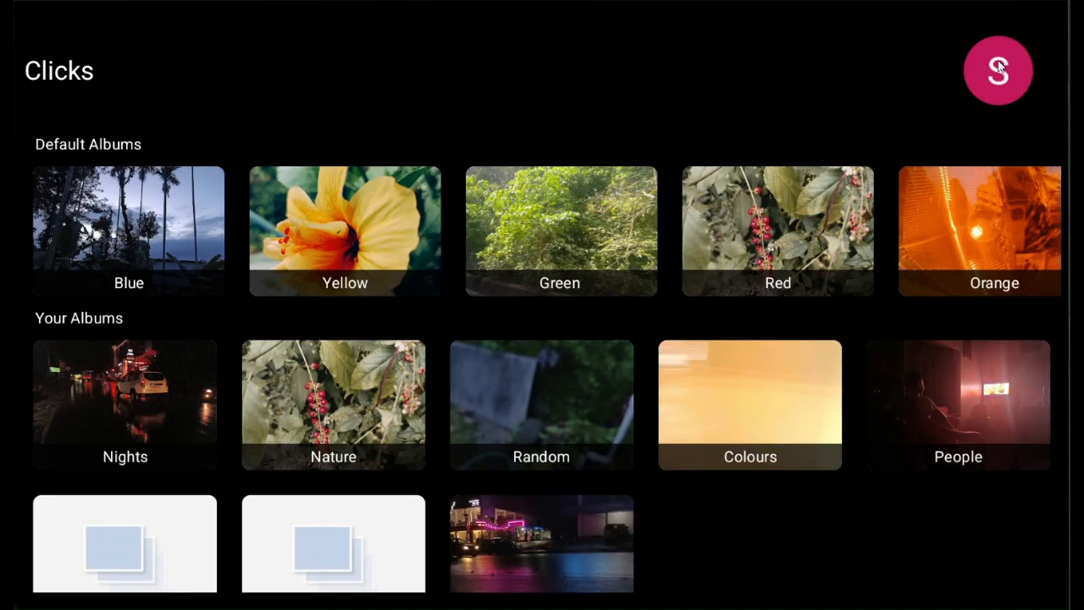
pyautogui.click(998, 70)
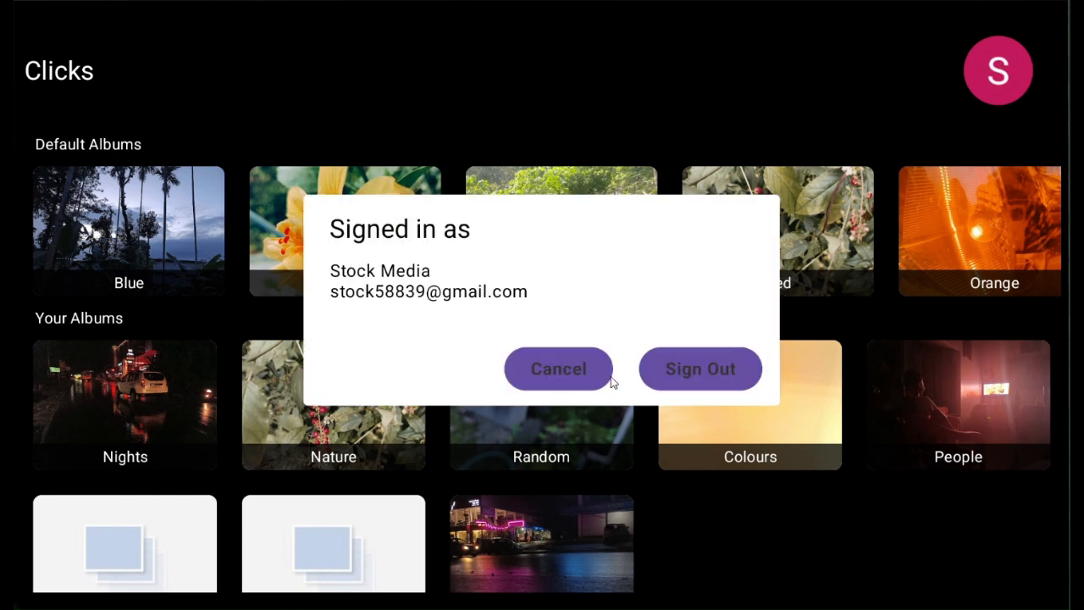
pyautogui.click(700, 368)
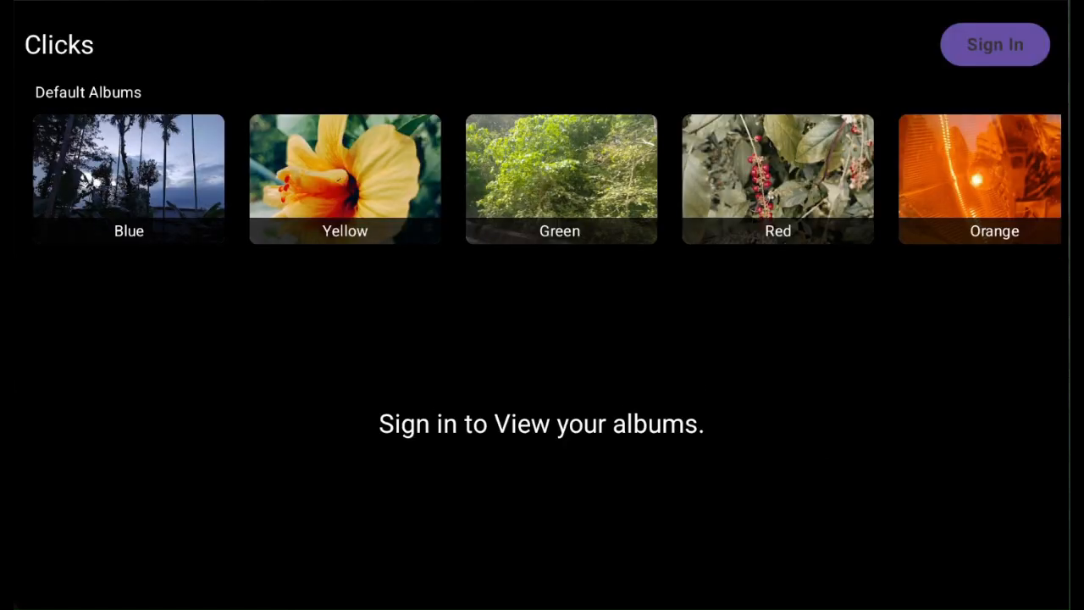